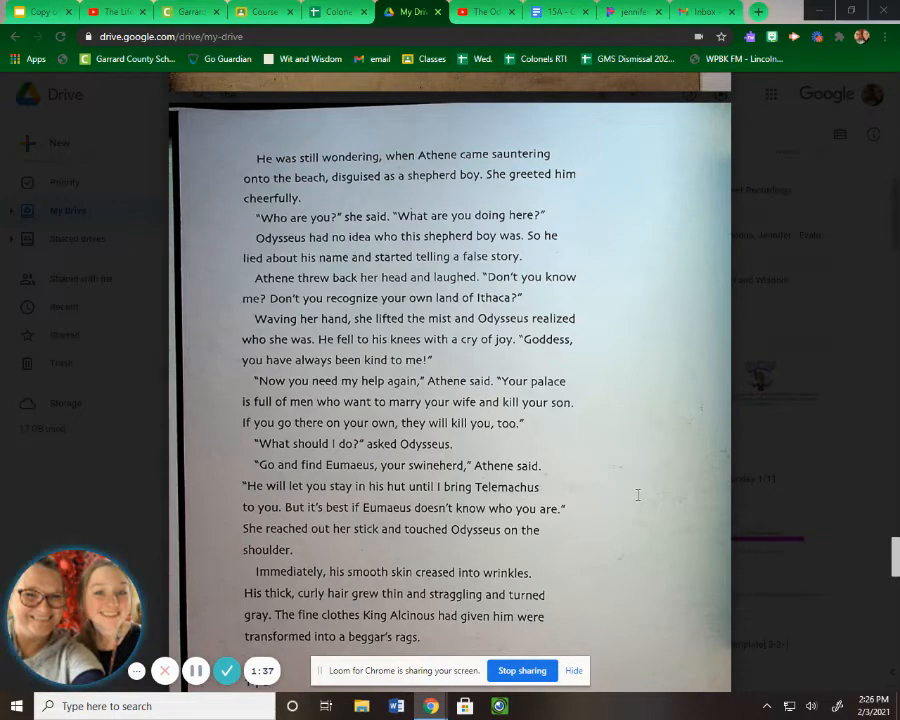
mouse_move(678, 495)
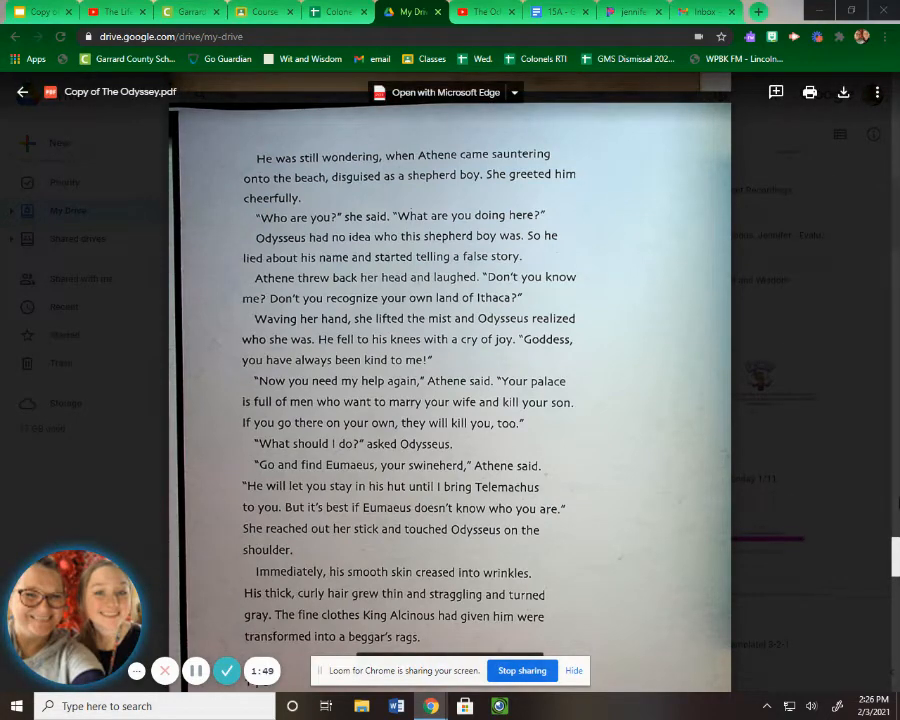
scroll("down", 3)
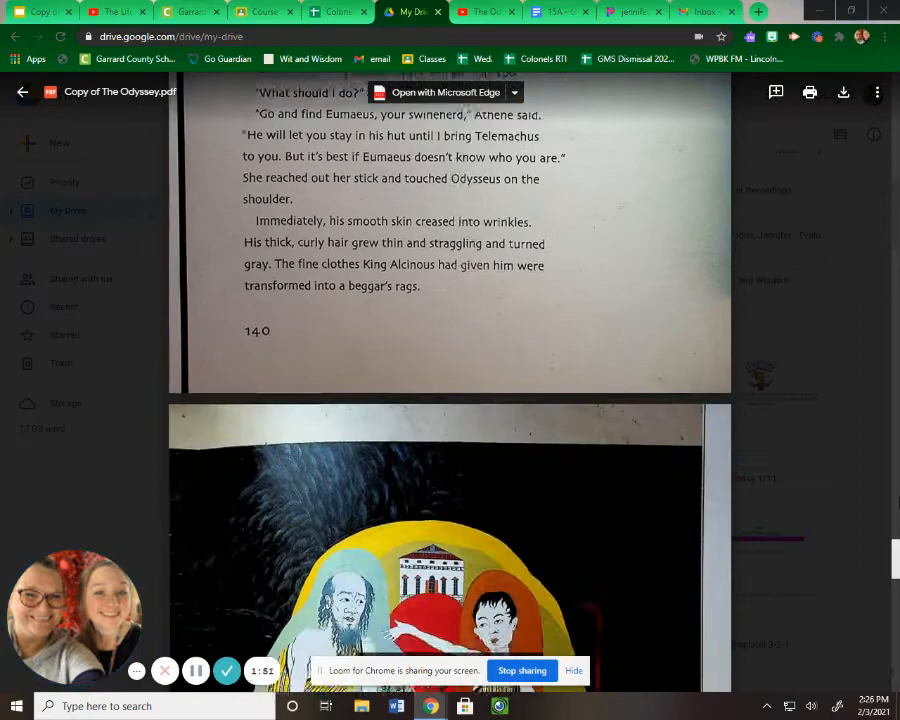
scroll("down", 3)
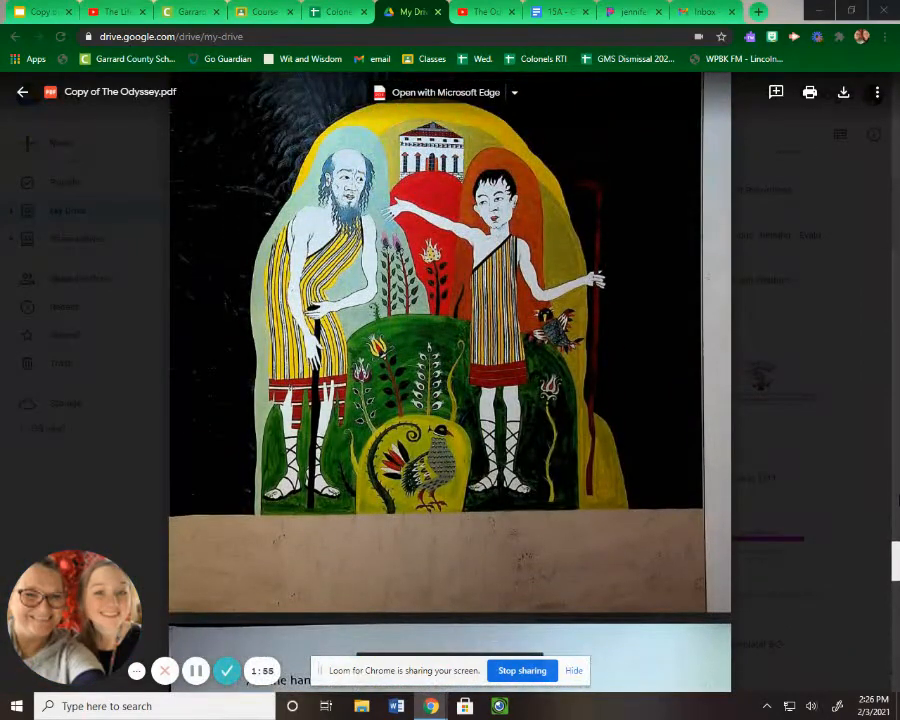
scroll("down", 3)
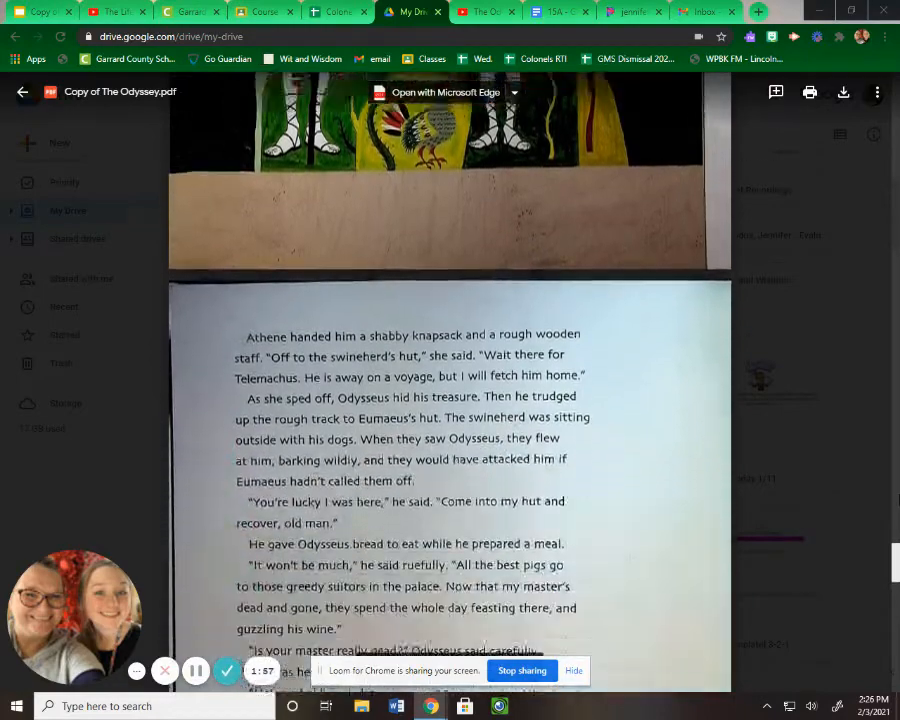
scroll("down", 3)
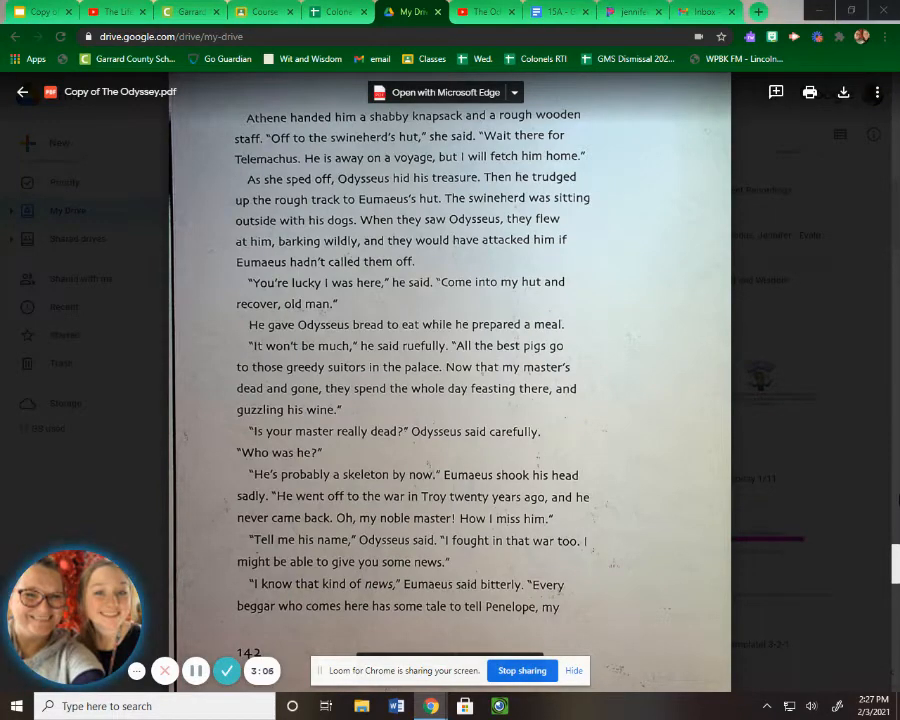
scroll("down", 3)
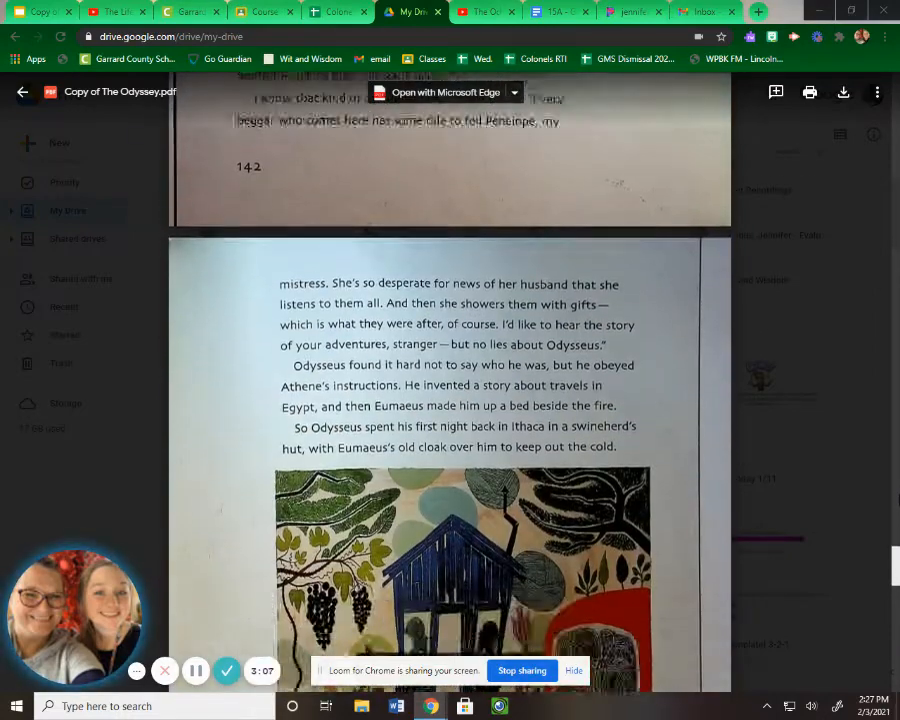
scroll("down", 3)
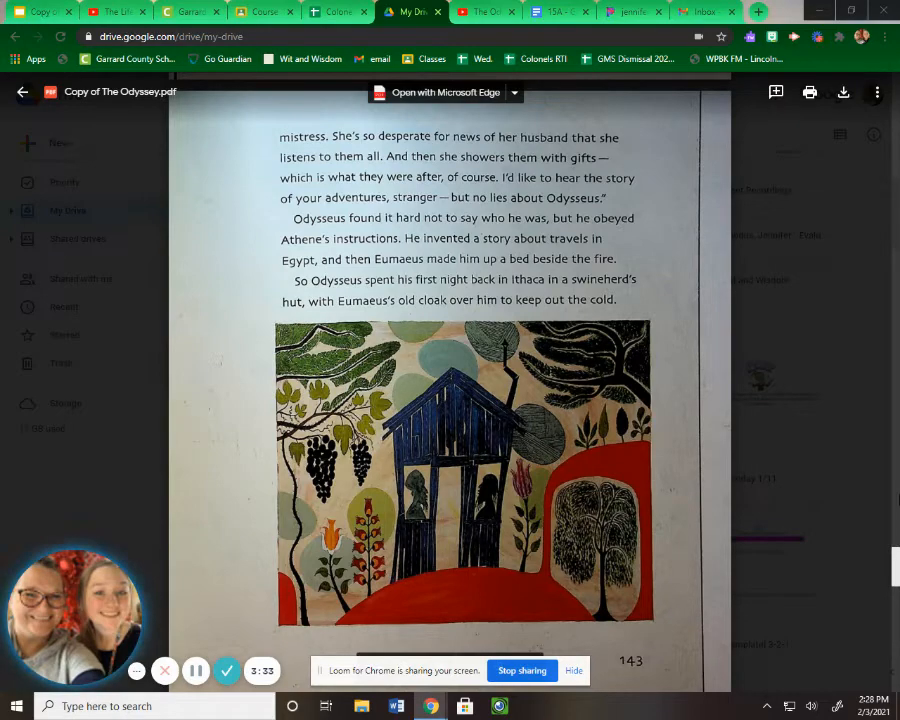
scroll("down", 3)
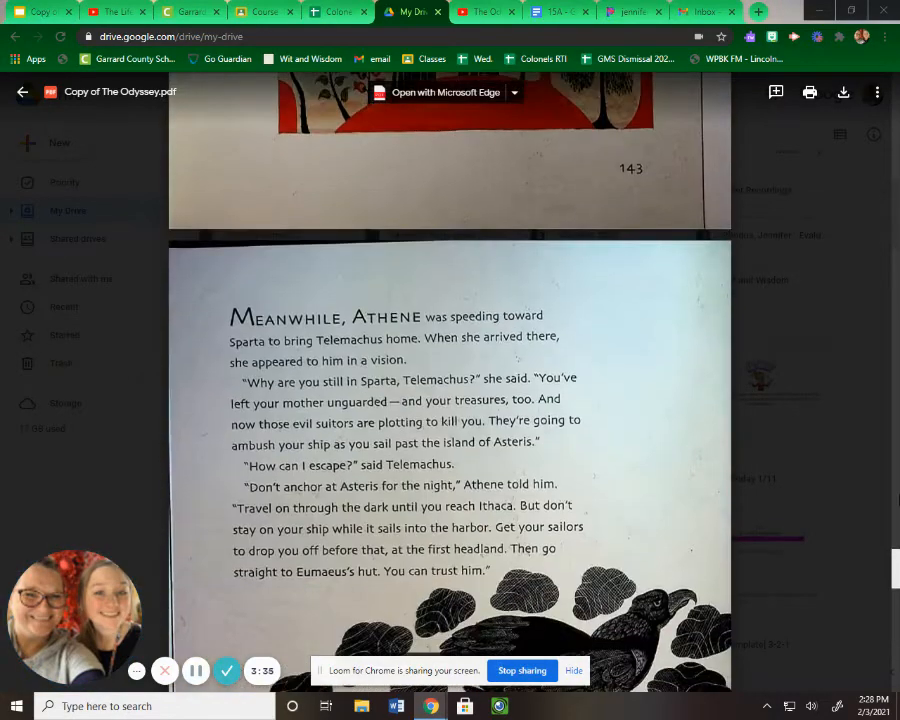
scroll("down", 3)
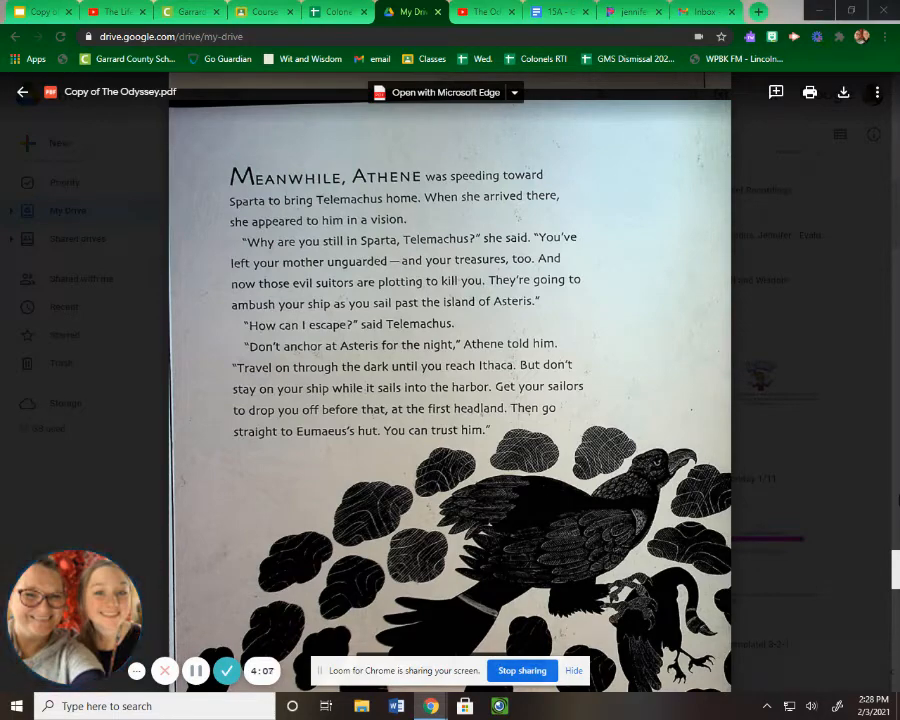
mouse_move(883, 498)
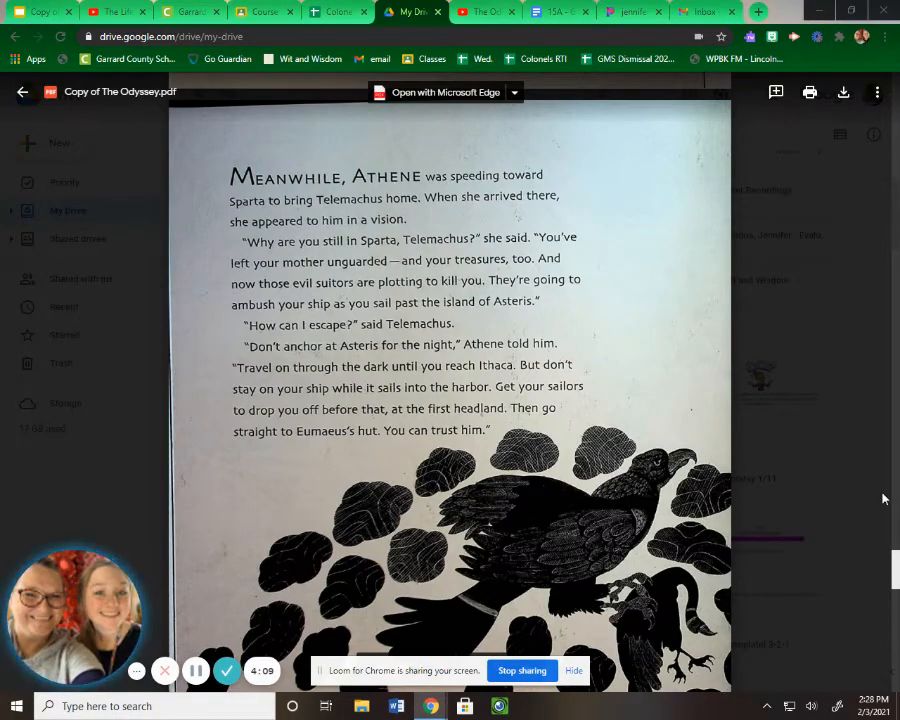
scroll("down", 3)
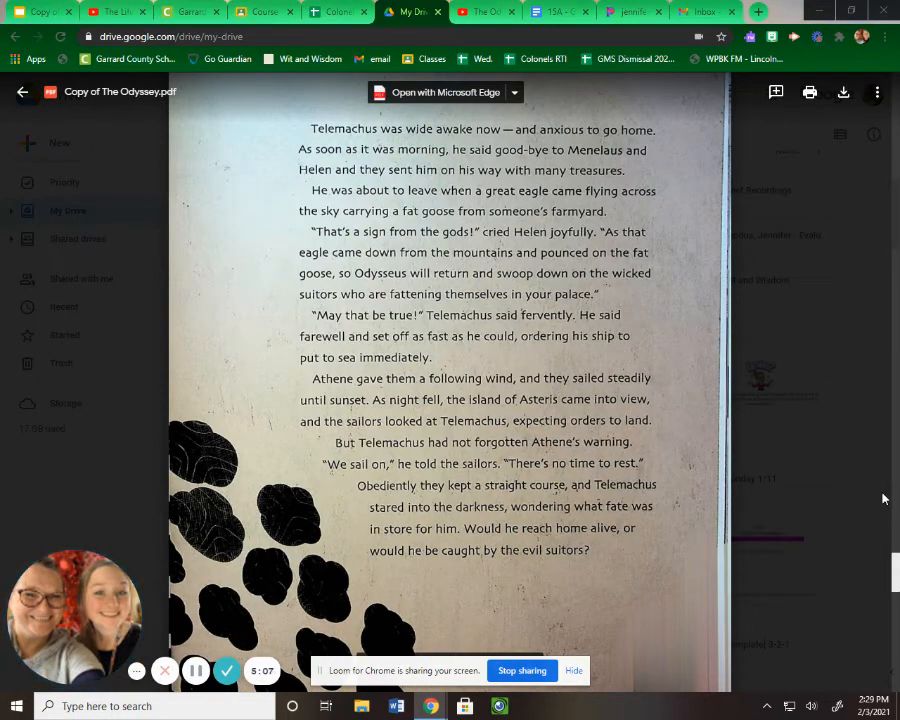
scroll("down", 3)
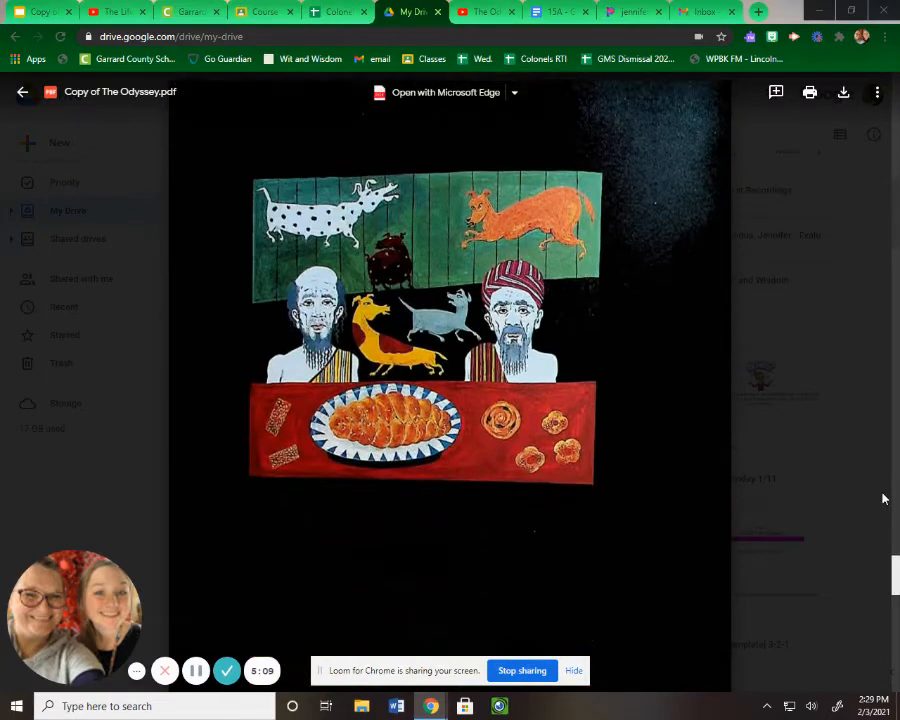
scroll("down", 3)
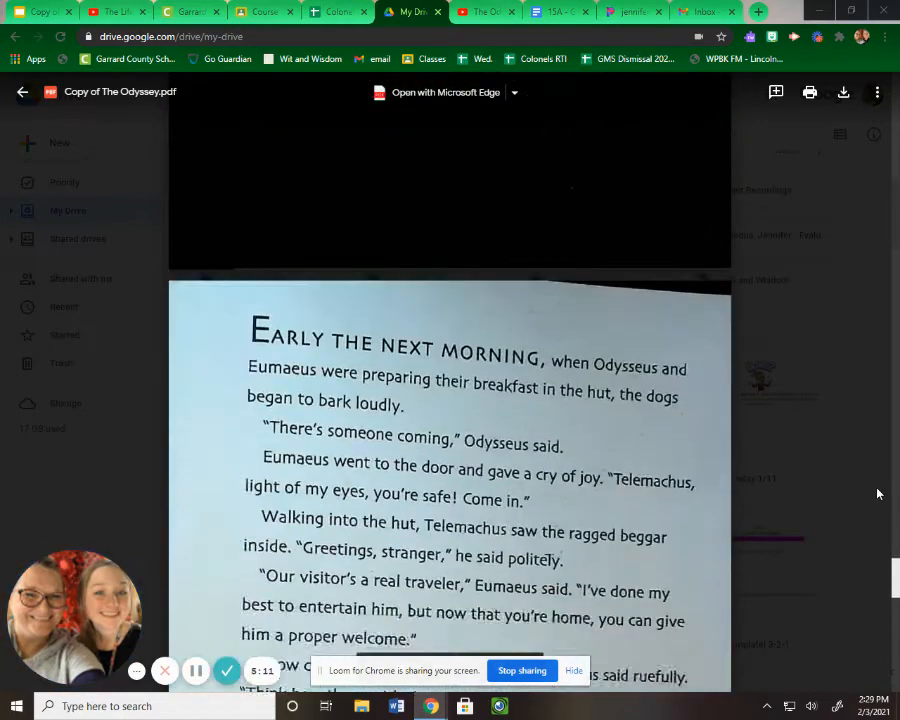
scroll("down", 3)
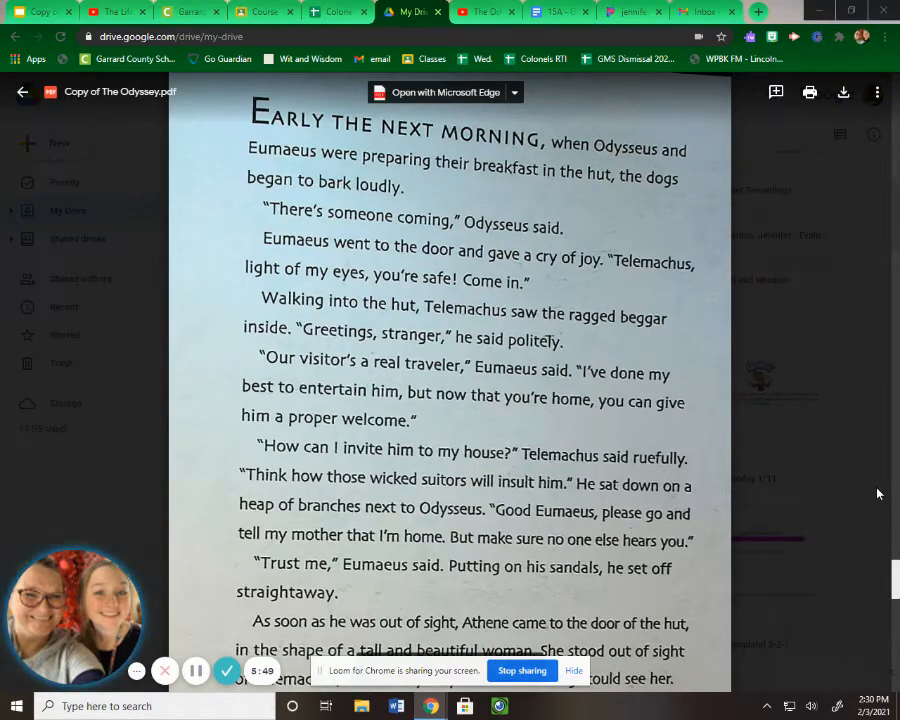
scroll("down", 3)
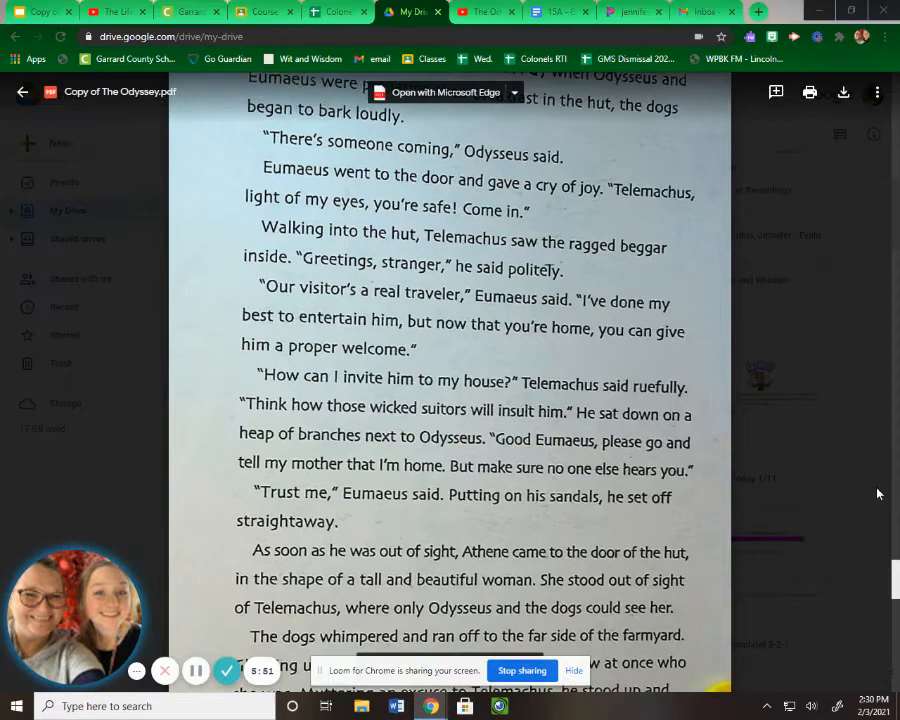
scroll("down", 3)
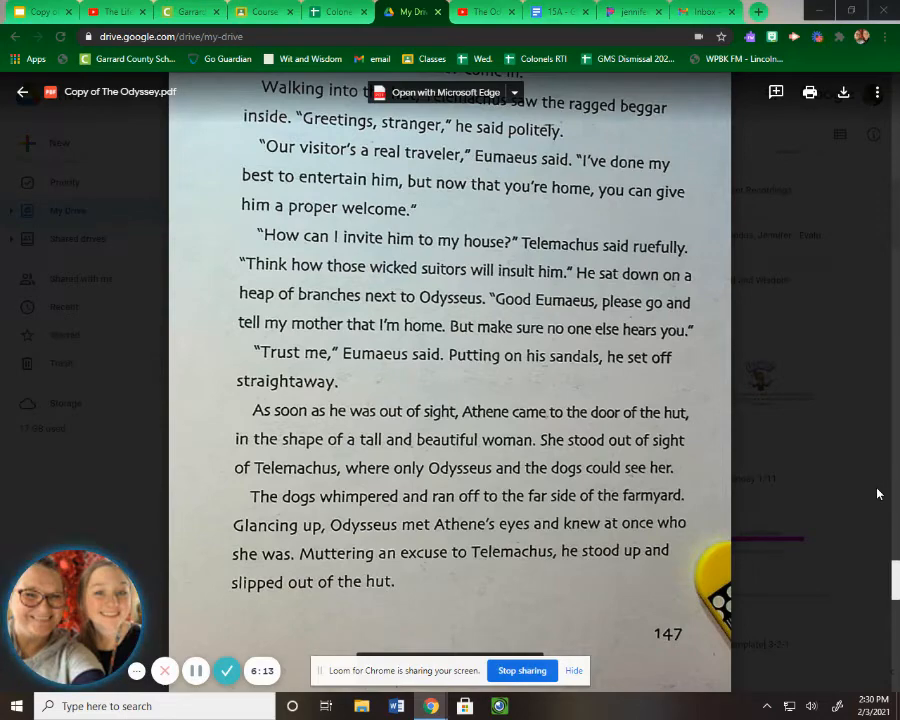
scroll("down", 3)
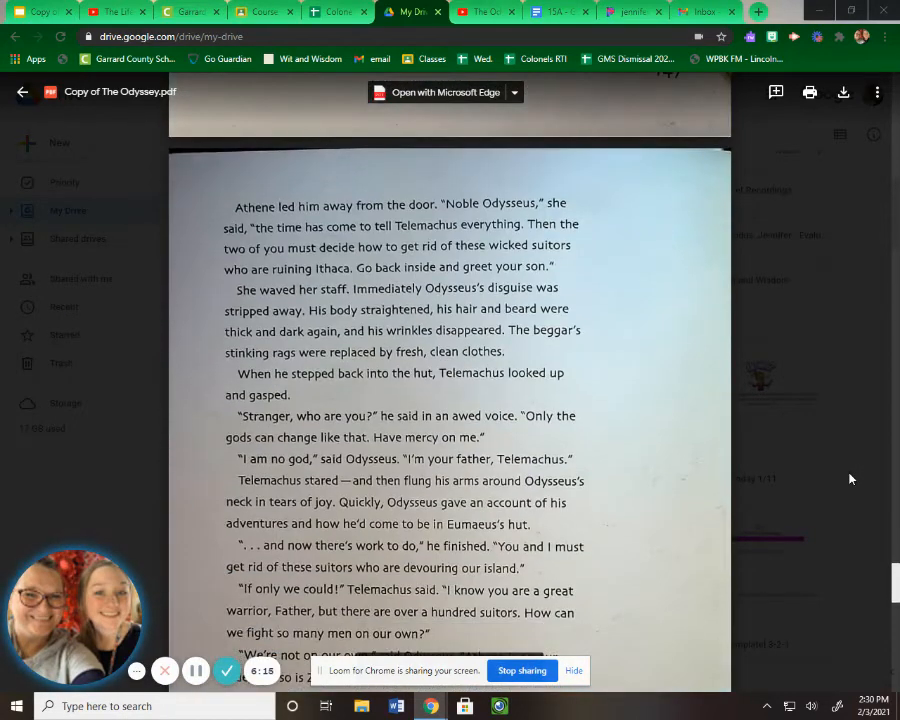
scroll("down", 3)
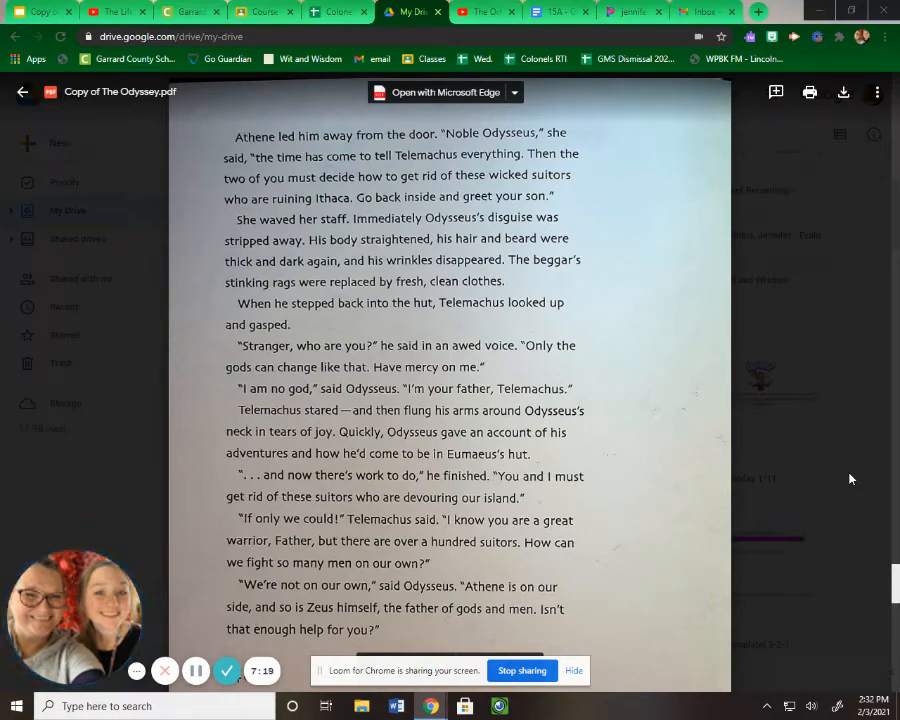
scroll("down", 3)
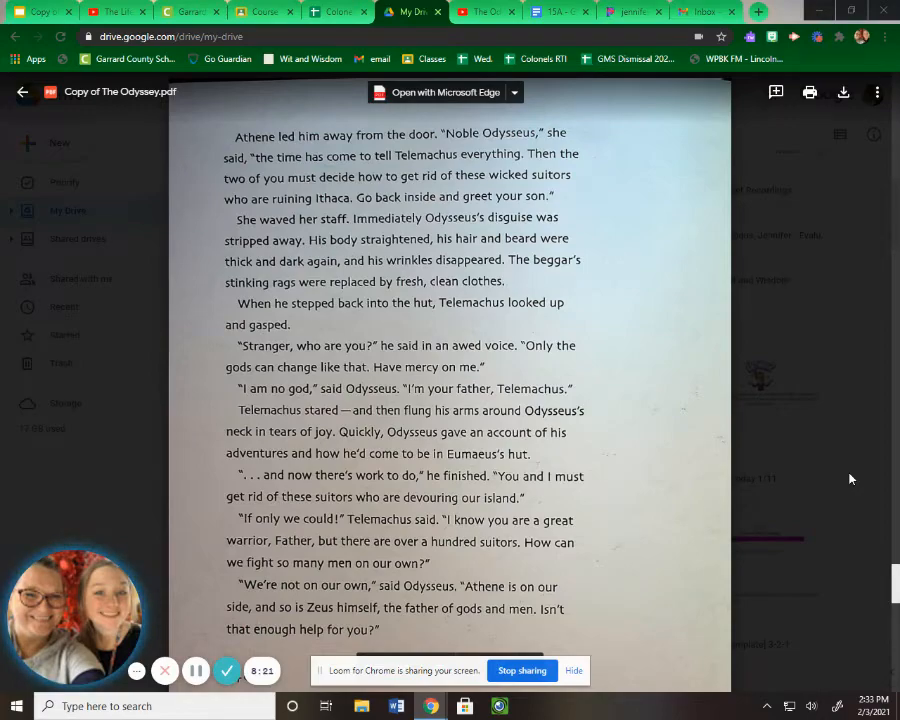
scroll("down", 3)
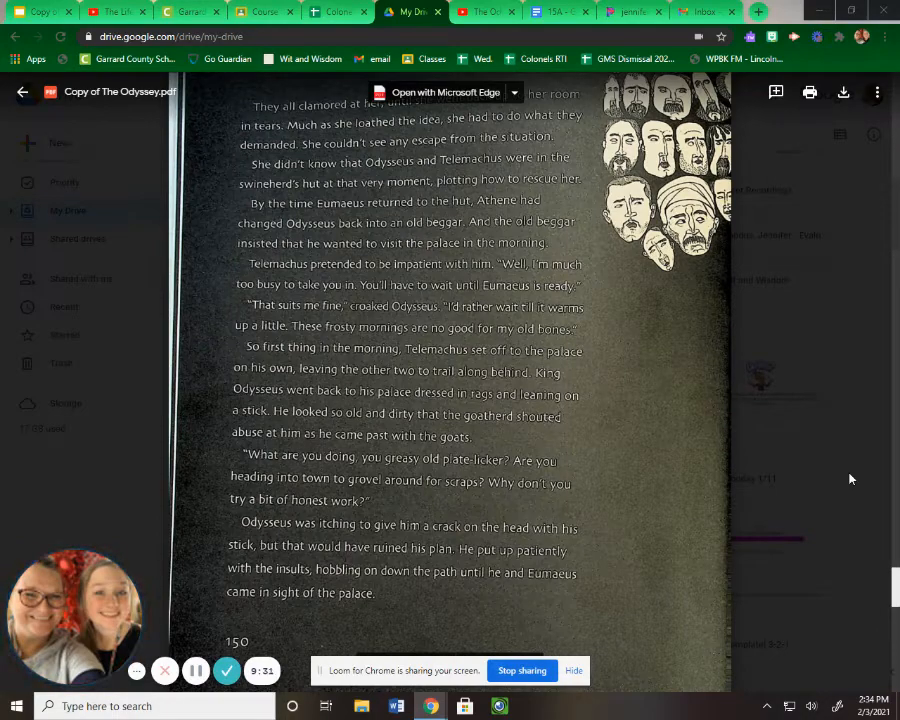
scroll("down", 3)
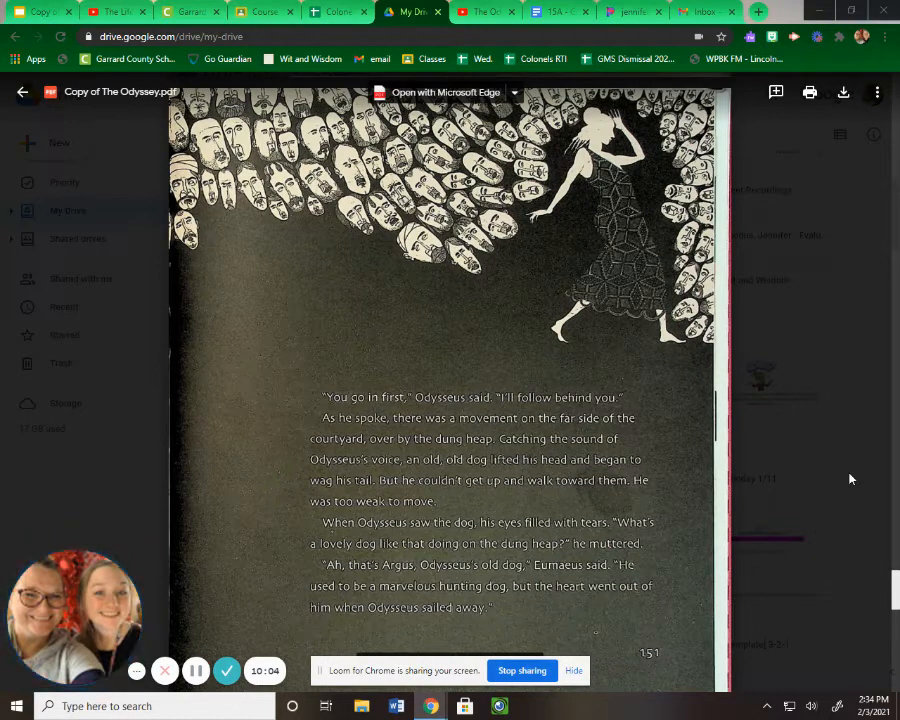
scroll("down", 3)
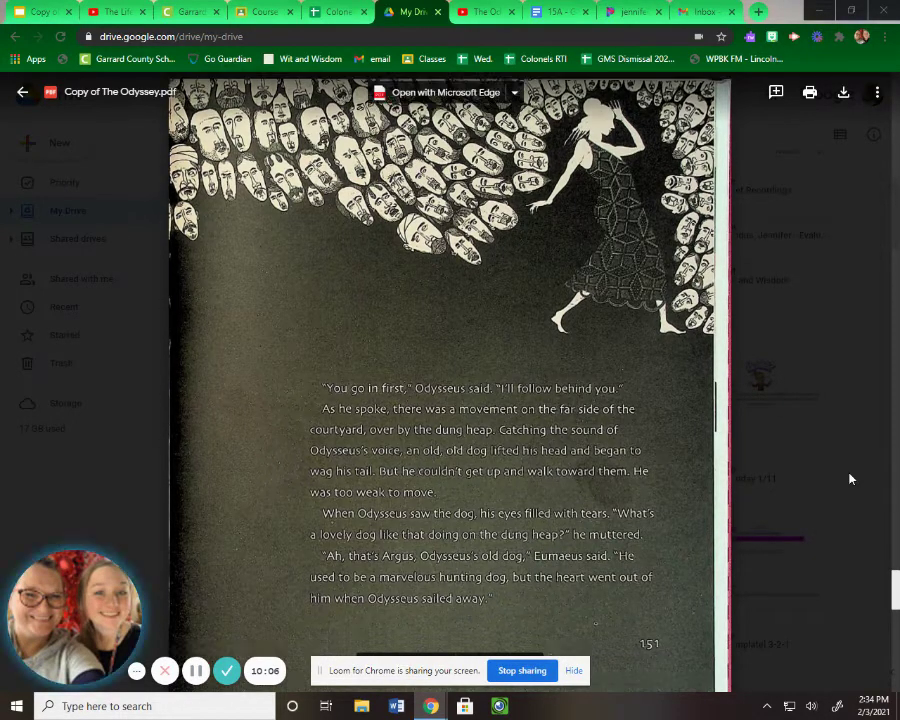
scroll("down", 3)
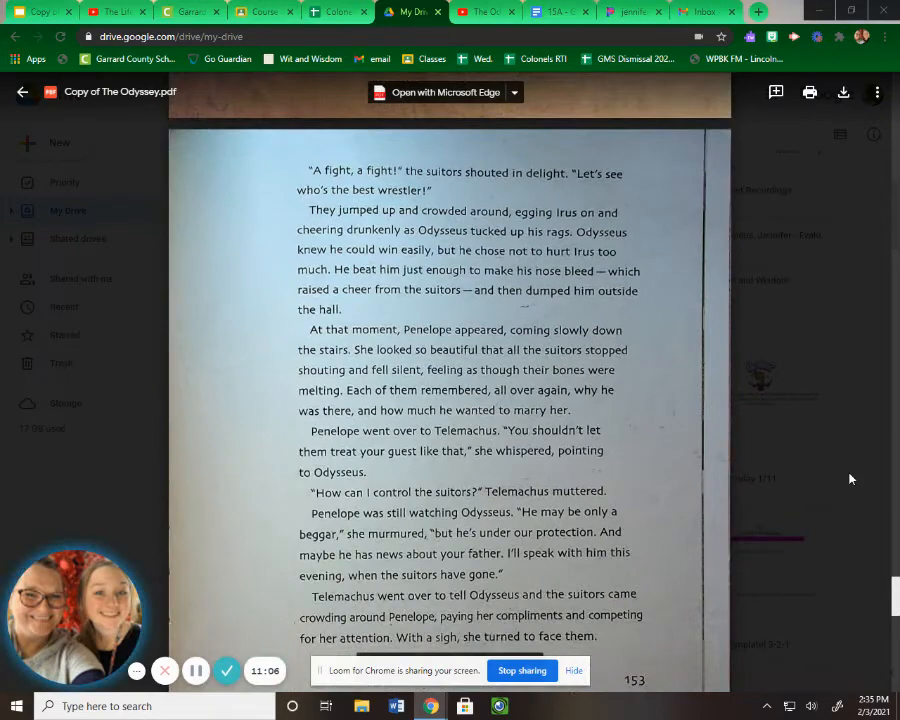
scroll("down", 3)
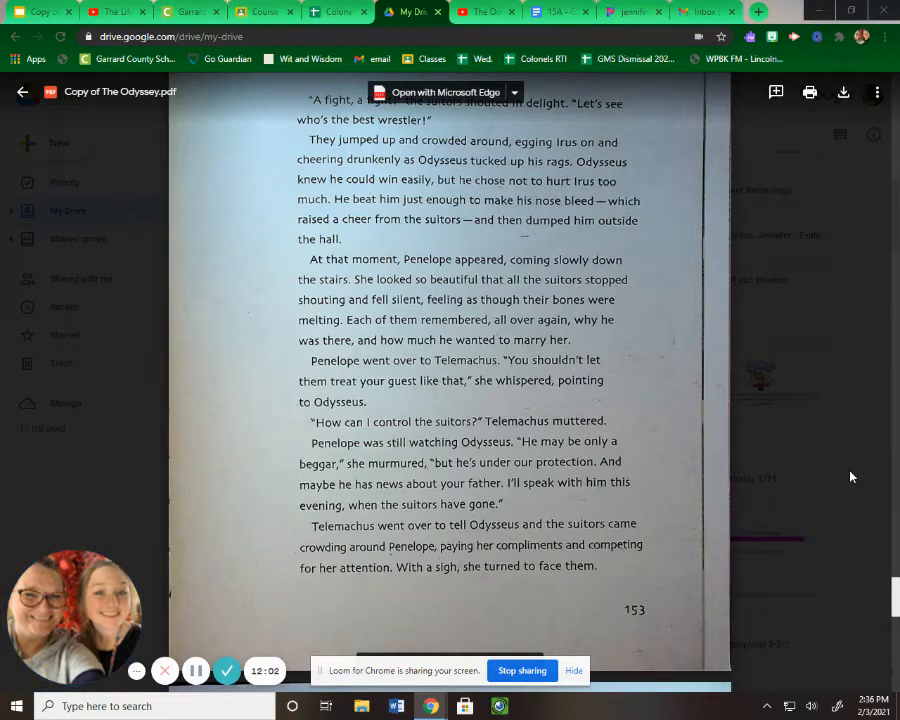
scroll("down", 3)
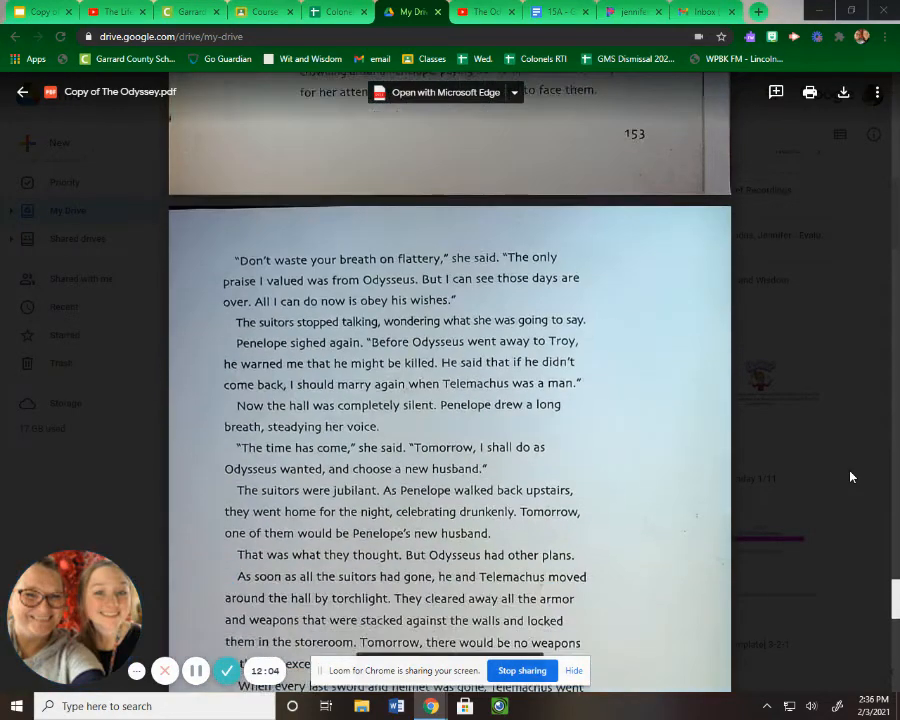
scroll("down", 3)
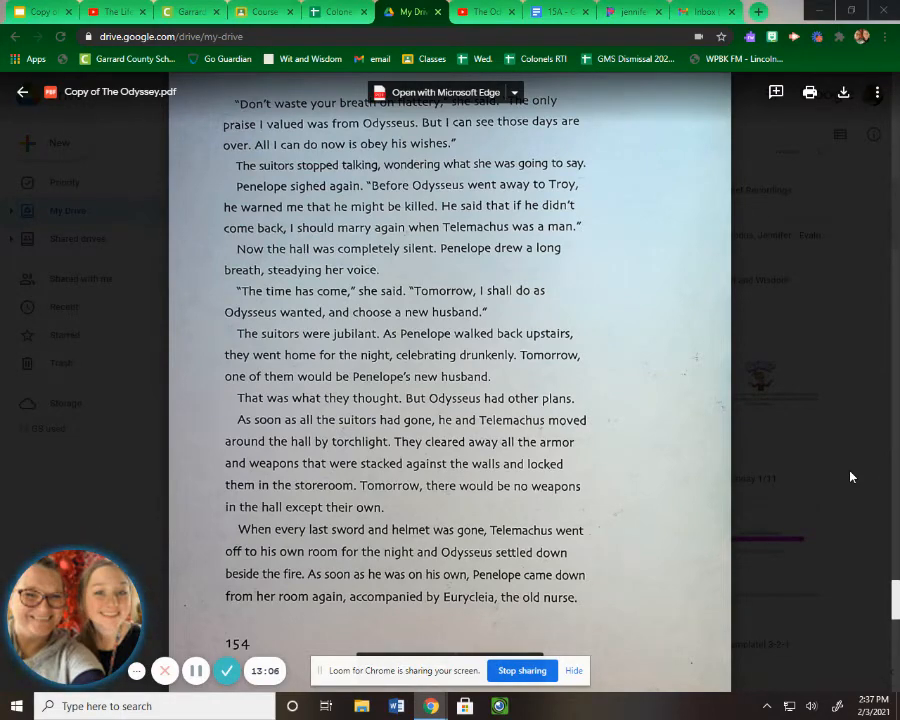
scroll("down", 3)
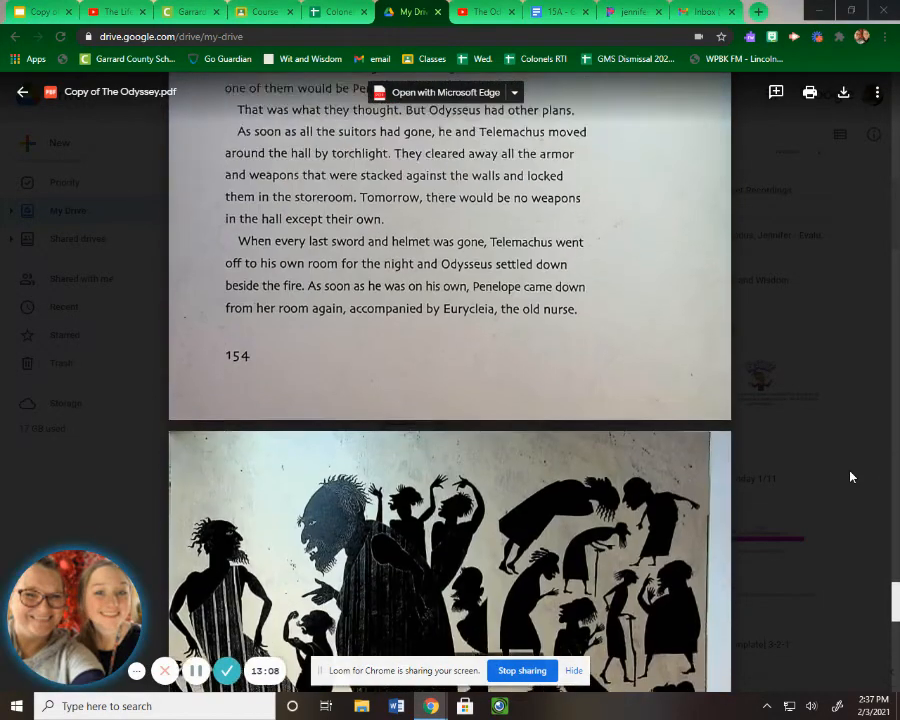
scroll("down", 3)
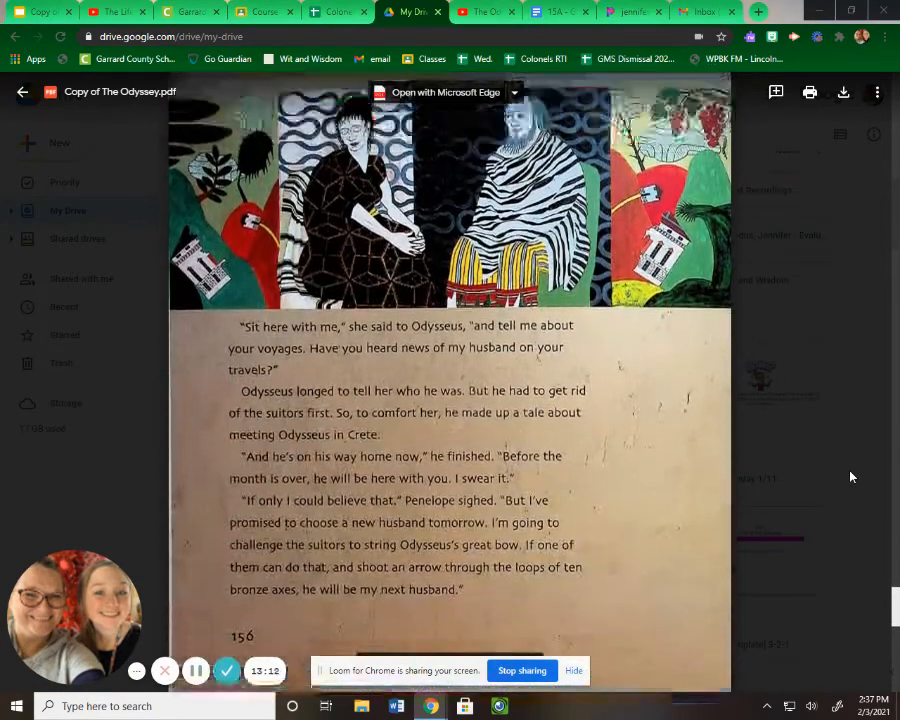
scroll("down", 3)
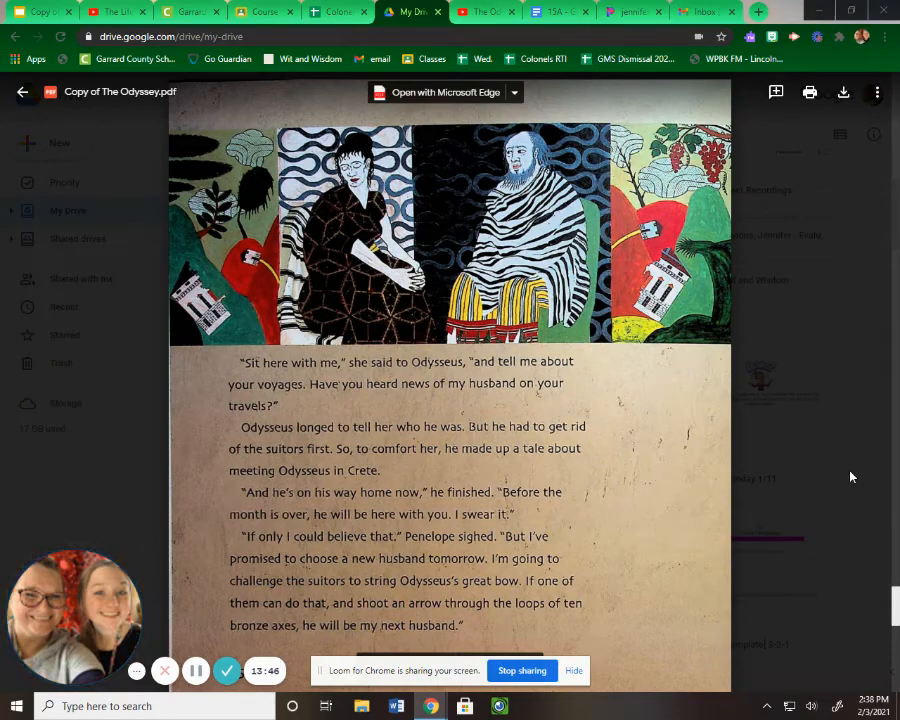
scroll("down", 3)
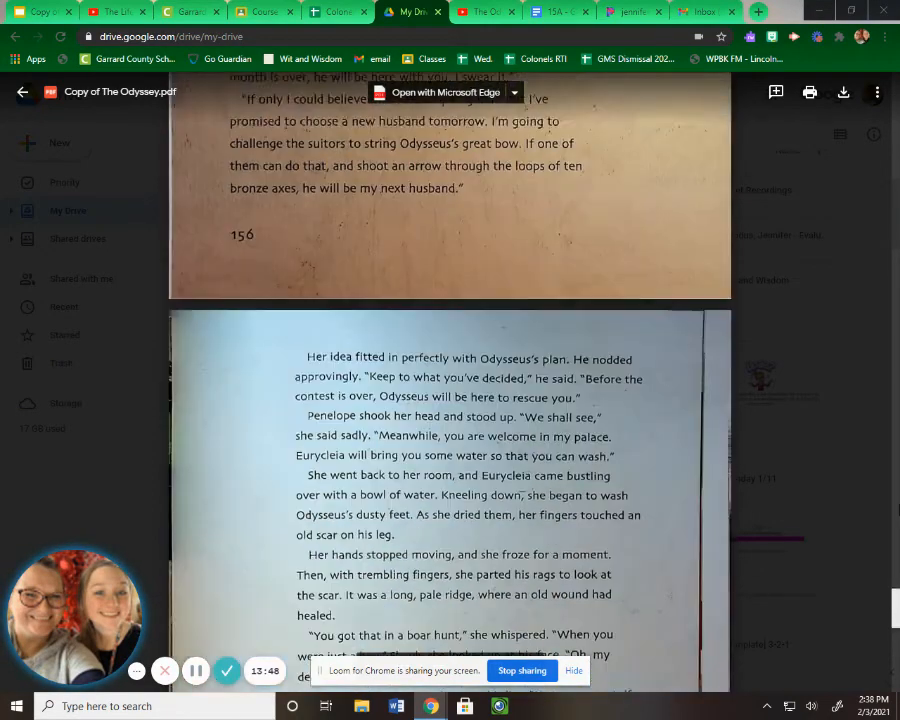
scroll("down", 3)
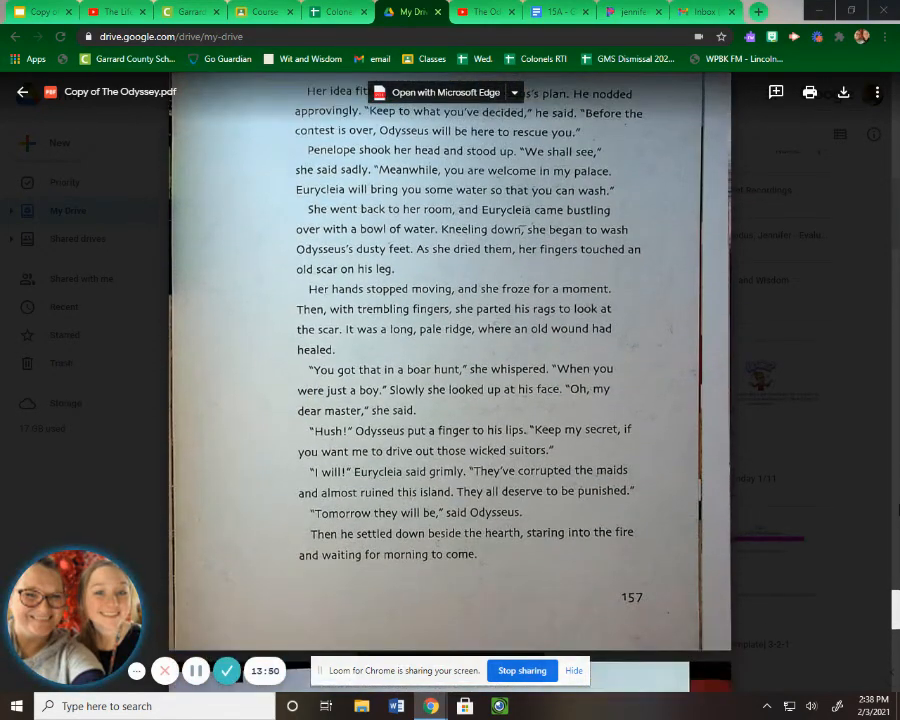